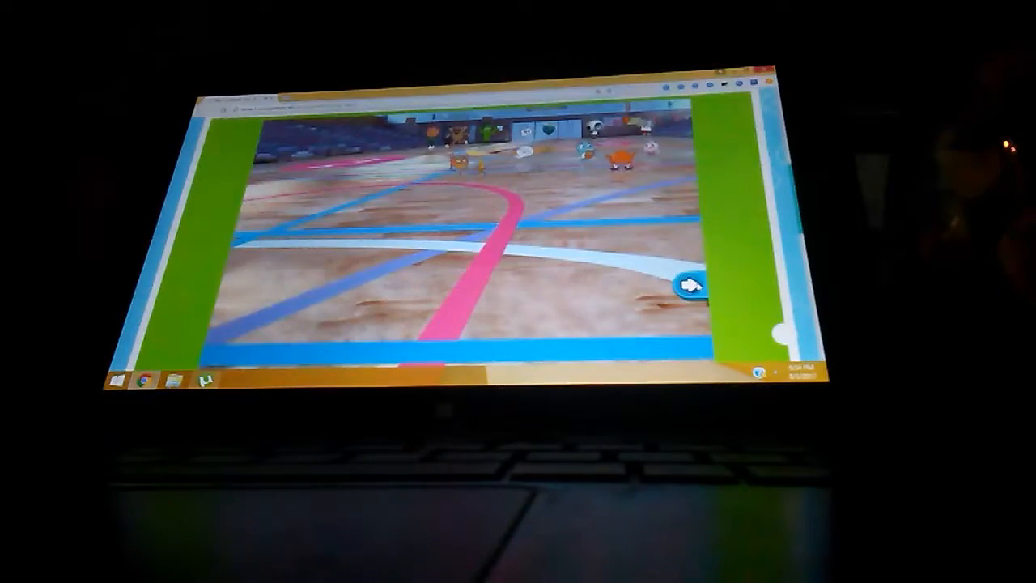
Step: Advance from the arena map to the versus screen against the angry brown peanut-like opponent
click(688, 282)
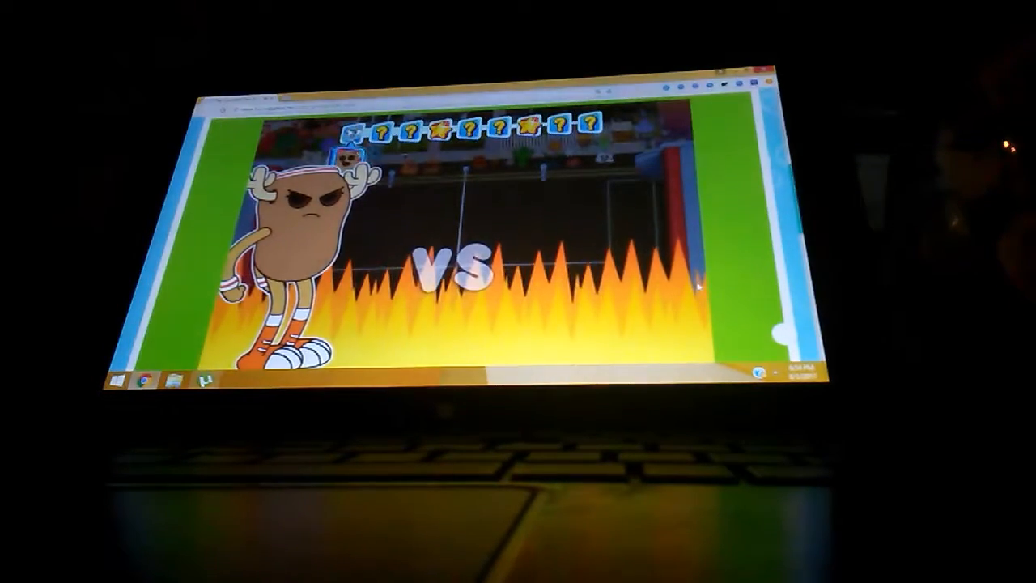